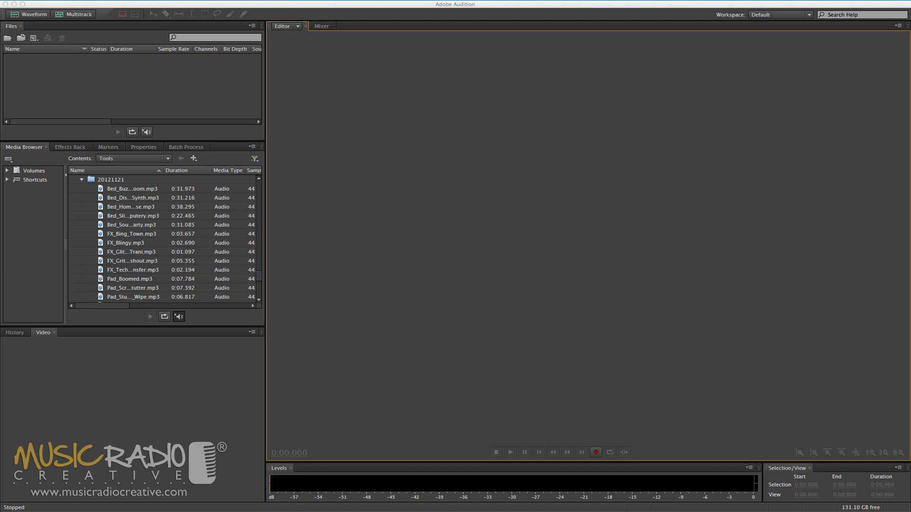
- Play the 11.9-second voice take from the speech onset near 2.3 s, then stop playback
{"action": "left_click", "coordinate": [595, 452]}
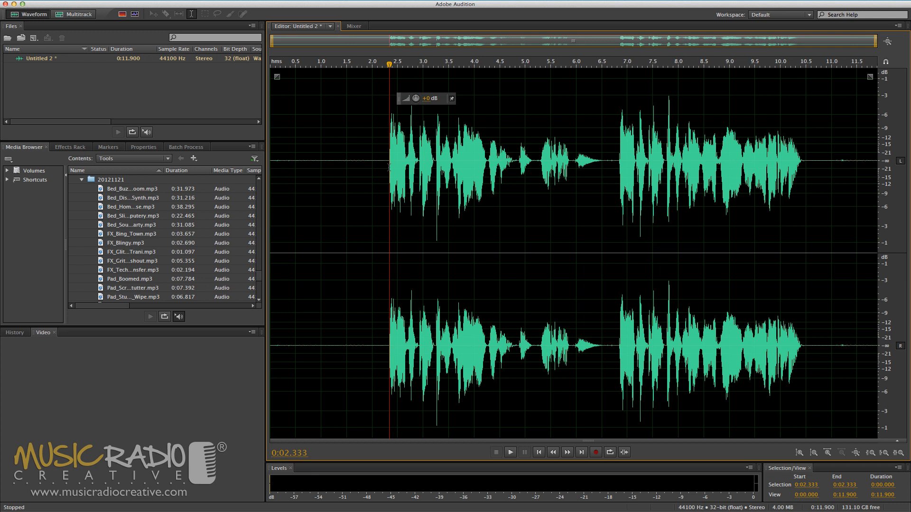
{"action": "left_click", "coordinate": [510, 452]}
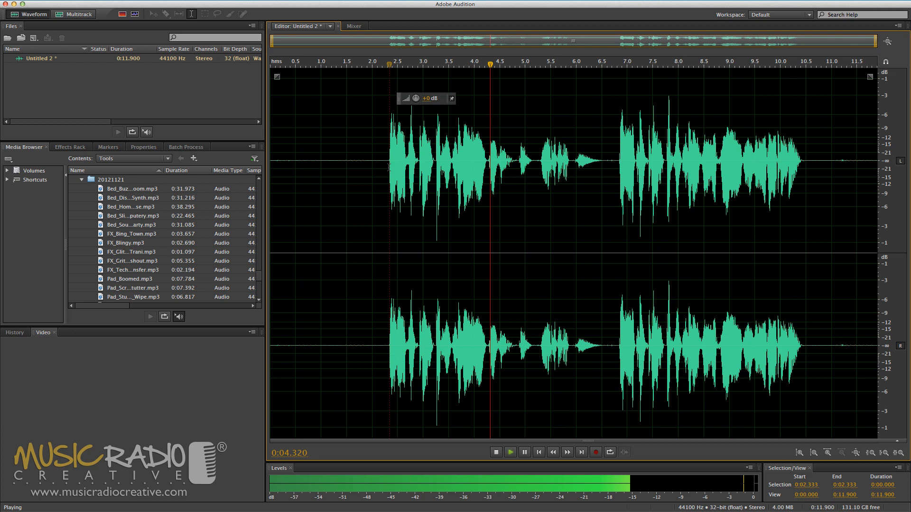
{"action": "left_click", "coordinate": [495, 453]}
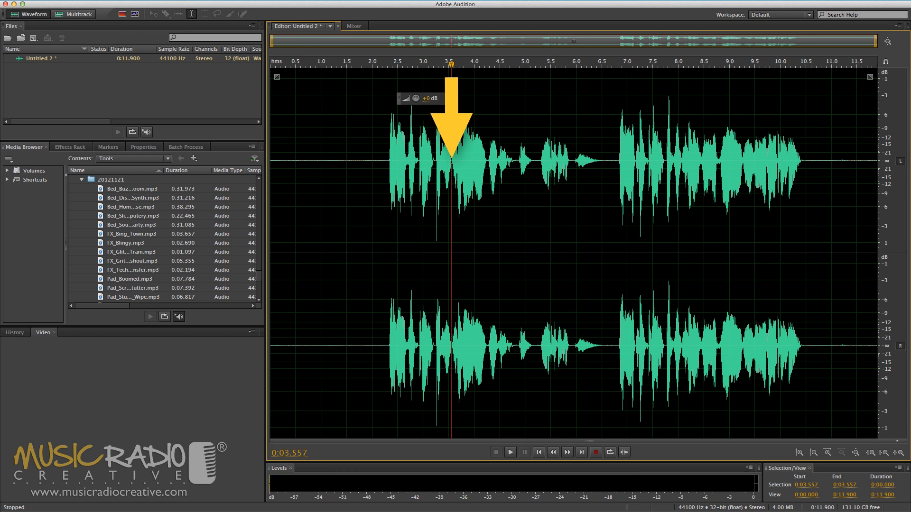
- Cut out the flubbed part from mid-word near 3.5 s and play back the 7.377-second sentence
{"action": "left_click", "coordinate": [510, 452]}
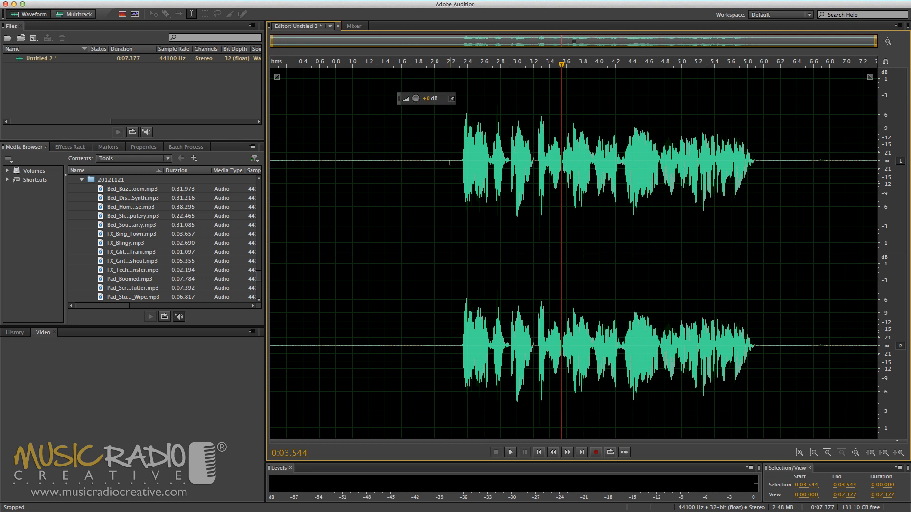
{"action": "left_click", "coordinate": [510, 452]}
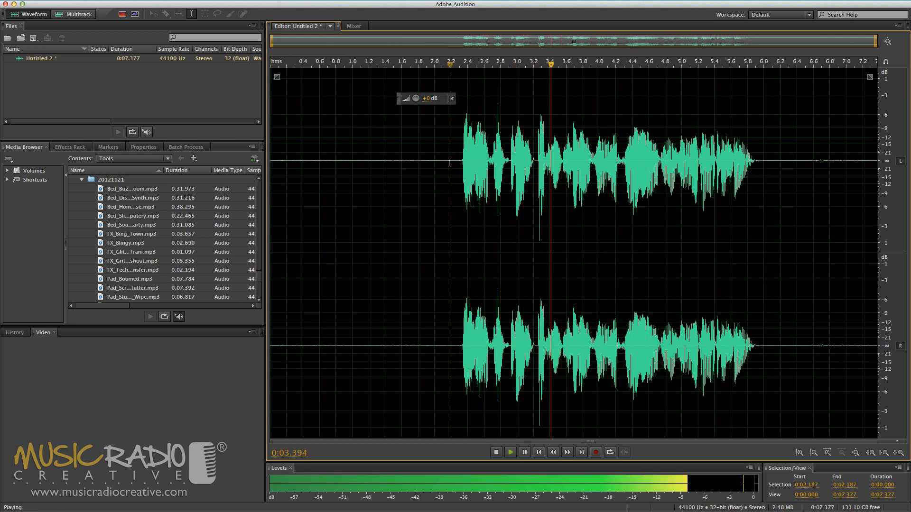